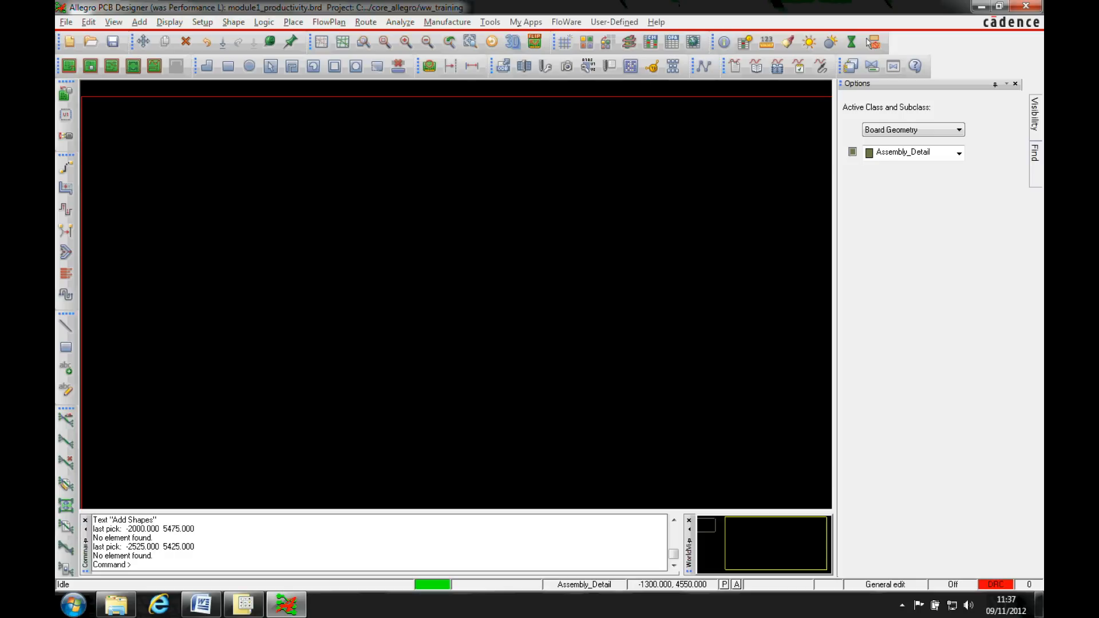
{"action": "mouse_move", "coordinate": [706, 364]}
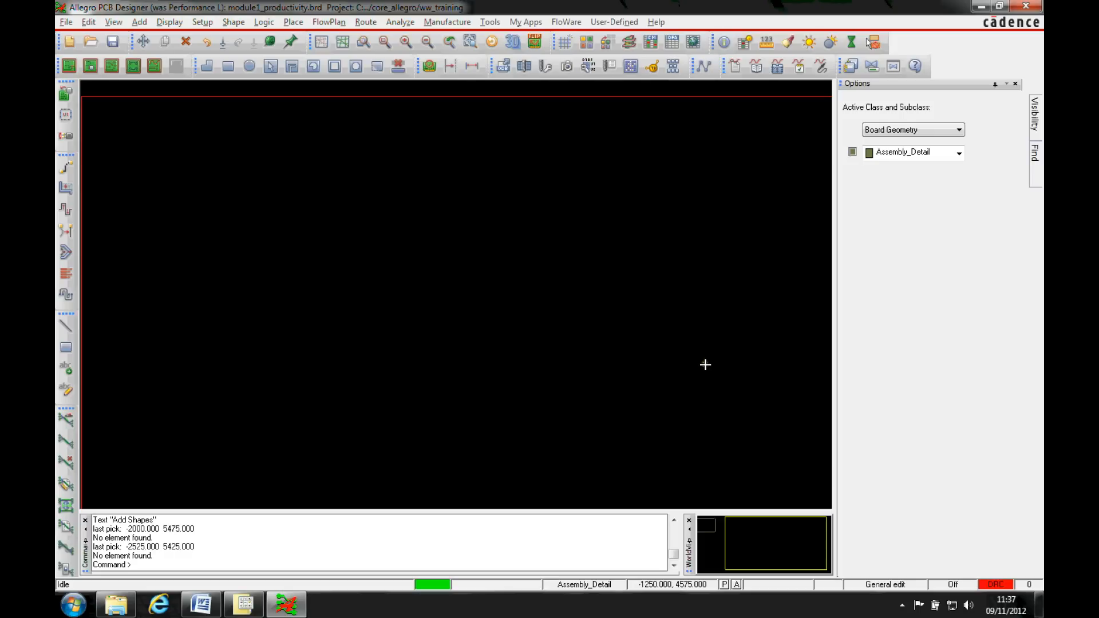
Step: Bring up the Shape menu's list of shape creation commands
{"action": "left_click", "coordinate": [292, 66]}
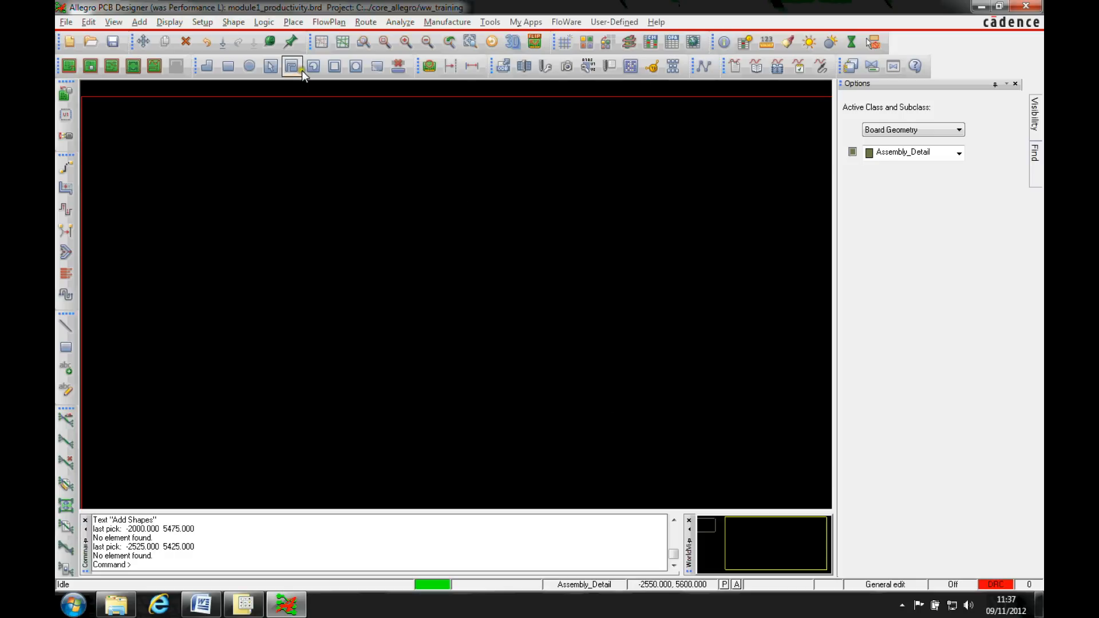
{"action": "left_click", "coordinate": [234, 21]}
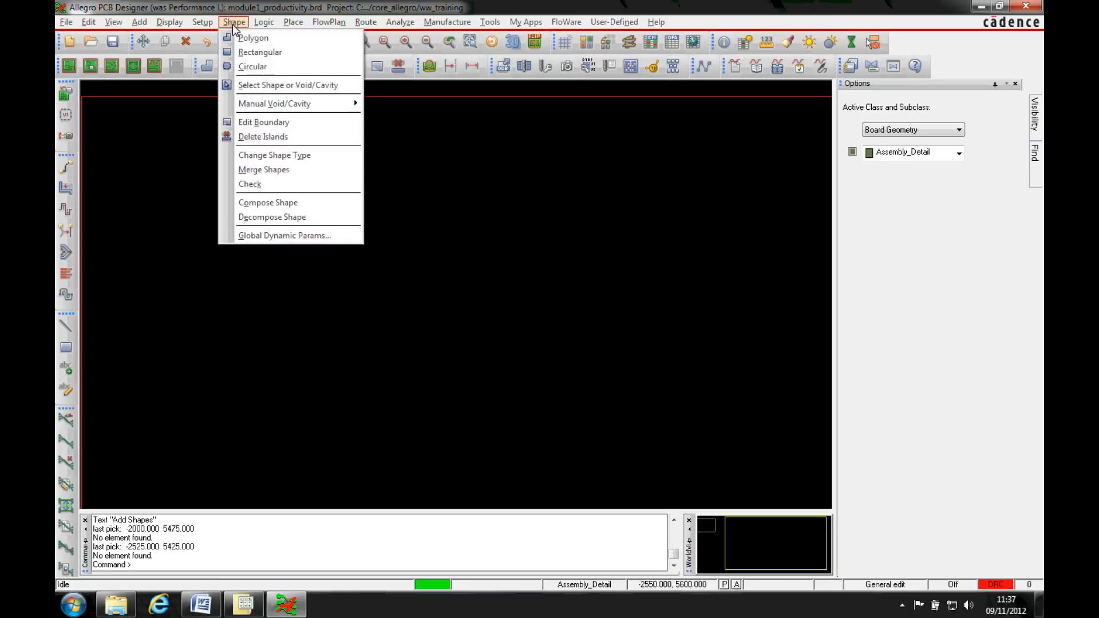
Step: Start Shape > Rectangular on Etch/Top and place 150 by 200 rectangles at fixed size
{"action": "left_click", "coordinate": [260, 51]}
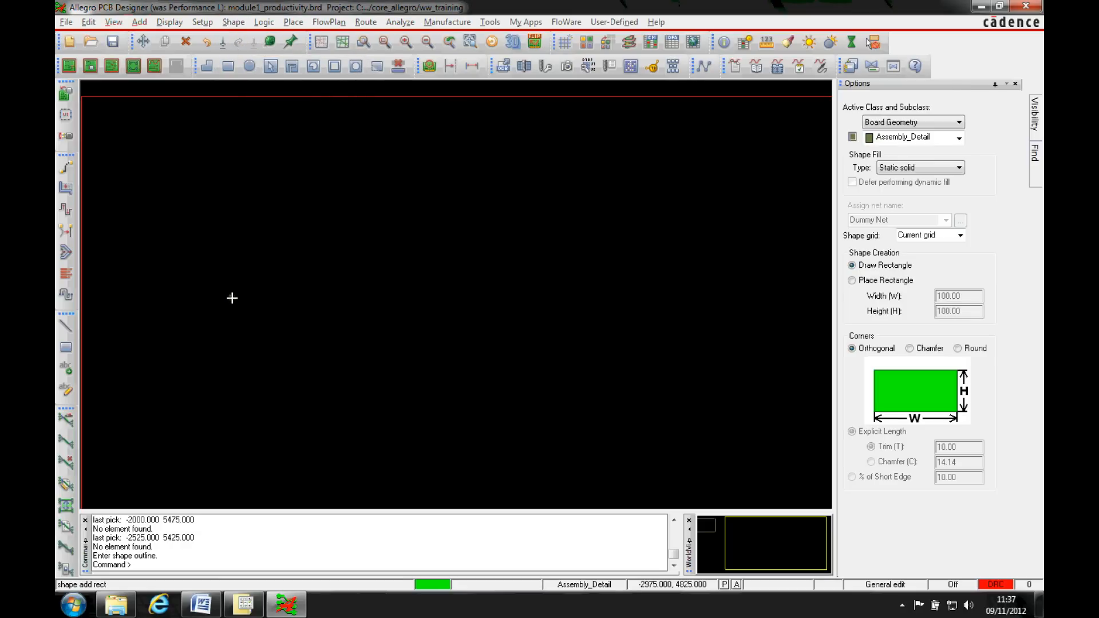
{"action": "mouse_move", "coordinate": [146, 293]}
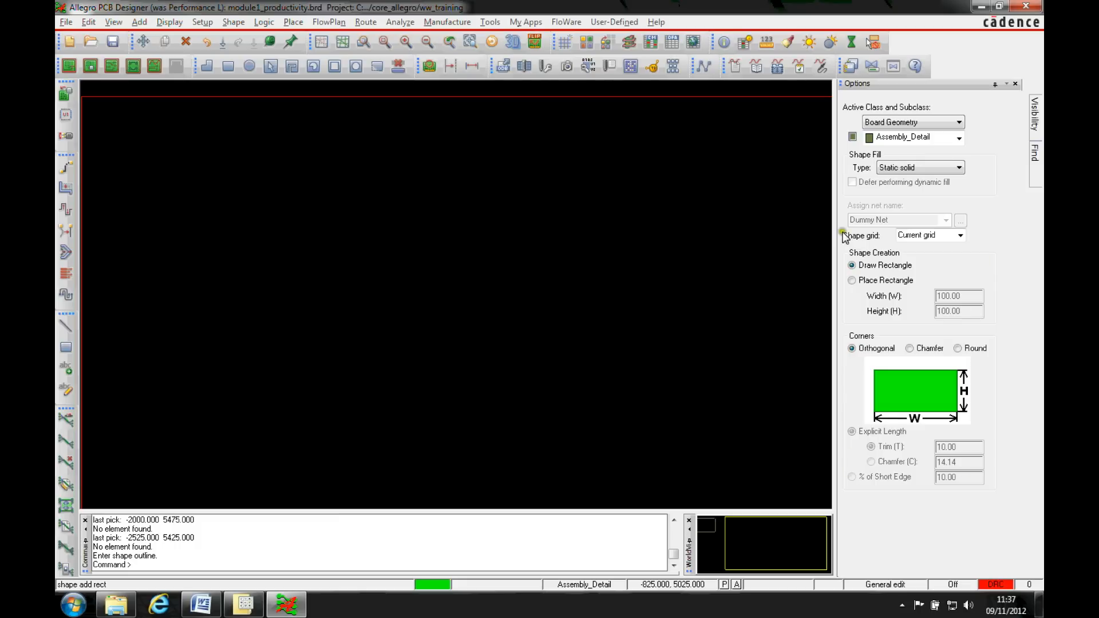
{"action": "left_click", "coordinate": [912, 123]}
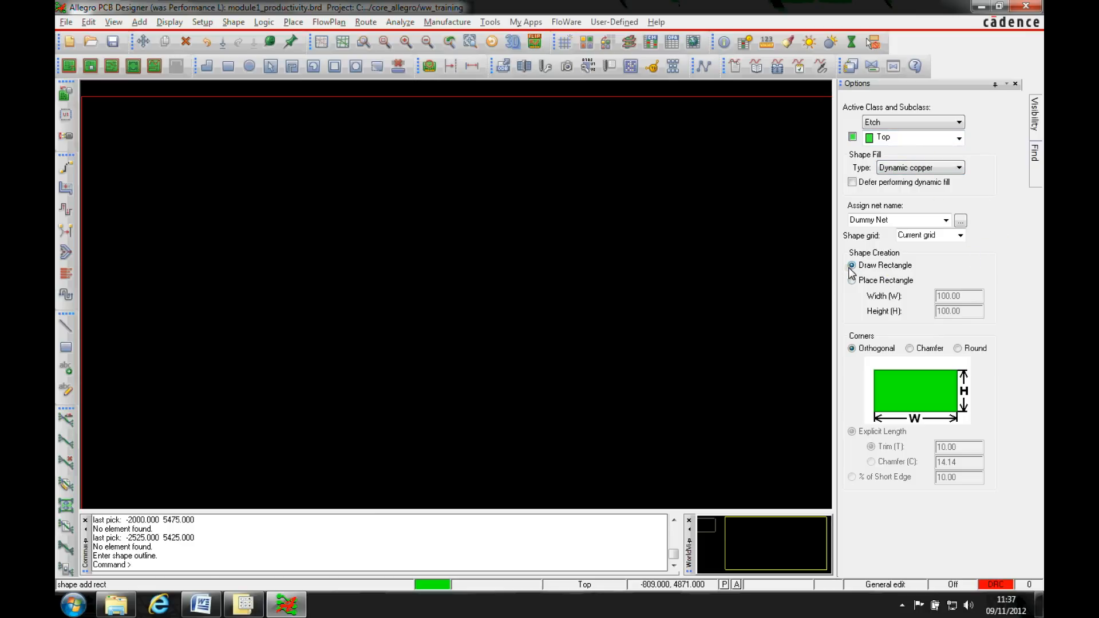
{"action": "left_click", "coordinate": [852, 280]}
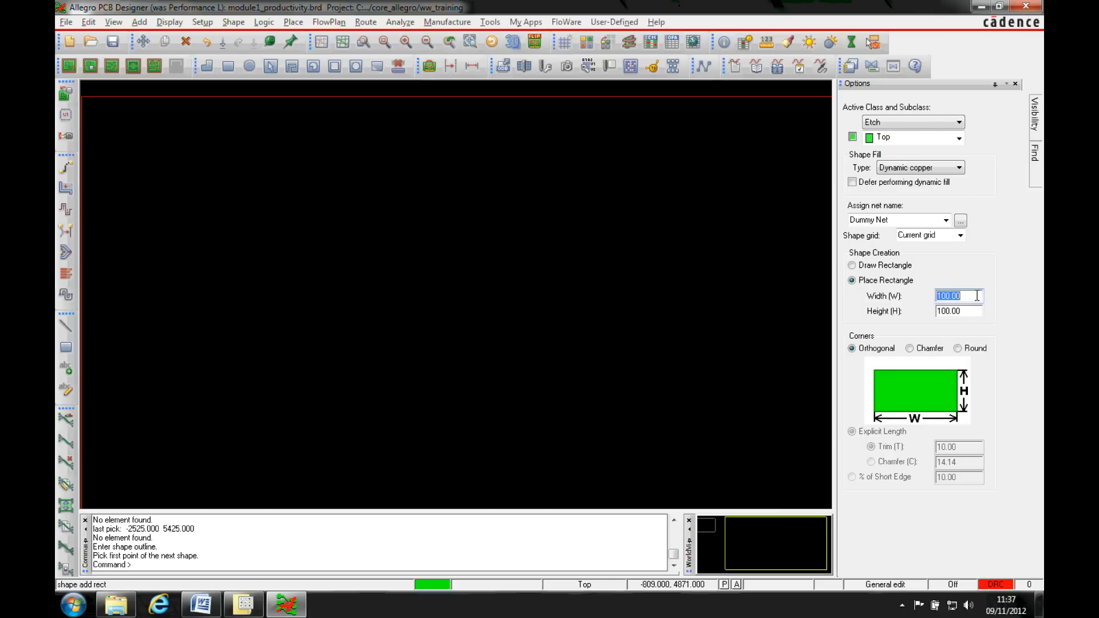
{"action": "type", "text": "150.00"}
{"action": "left_click", "coordinate": [958, 310]}
{"action": "type", "text": "200"}
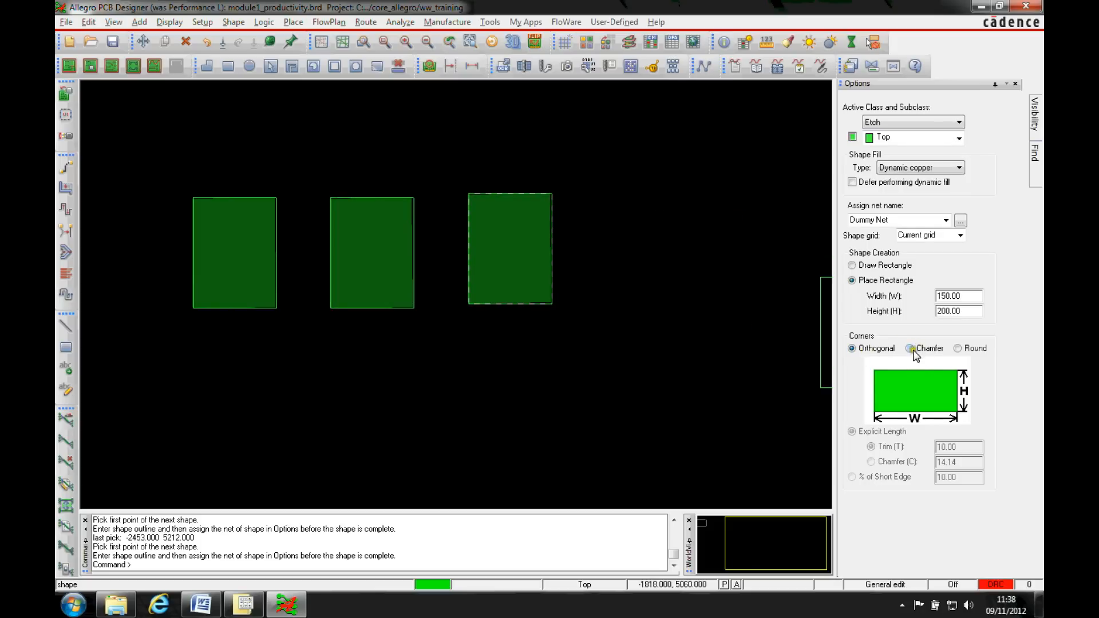
Step: Switch to chamfered corners, trying Trim and % of Short Edge before settling on Chamfer 25
{"action": "left_click", "coordinate": [910, 348]}
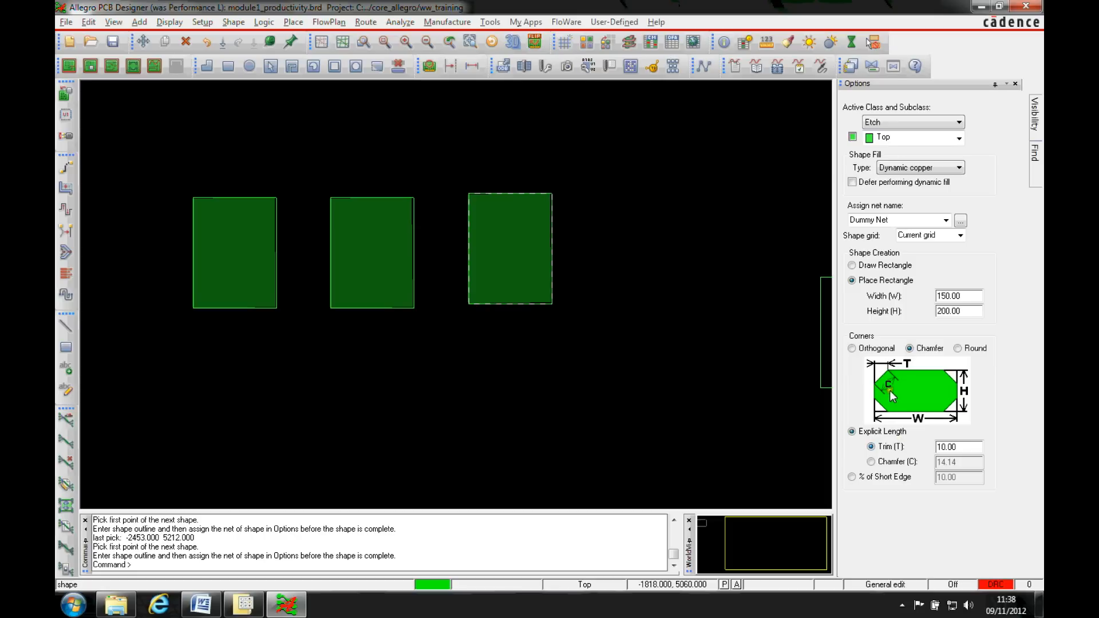
{"action": "mouse_move", "coordinate": [875, 370]}
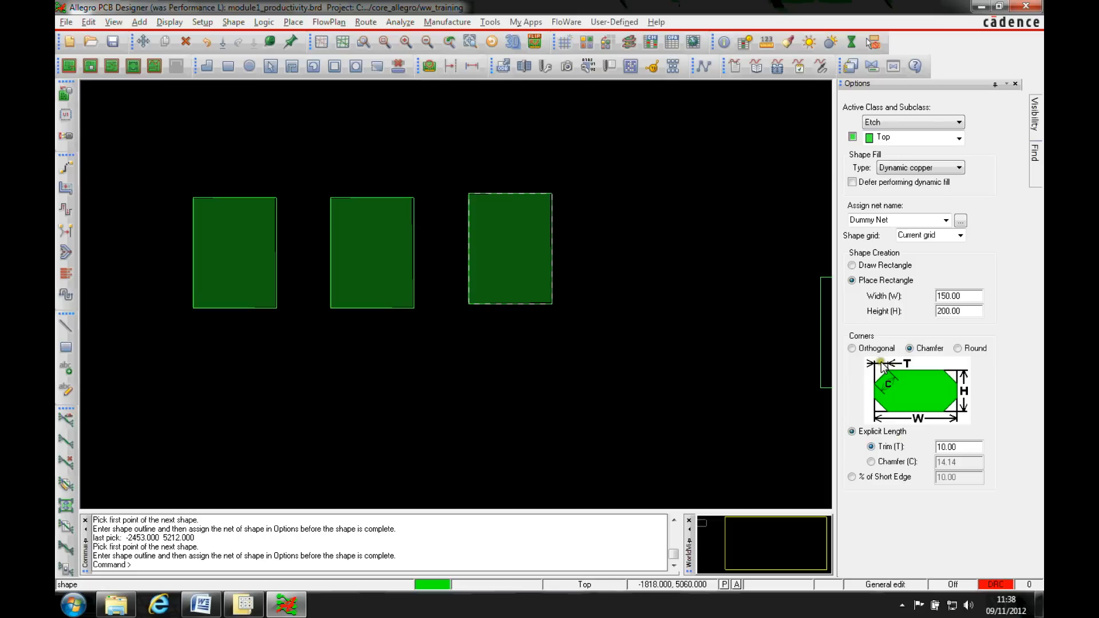
{"action": "left_click", "coordinate": [871, 461]}
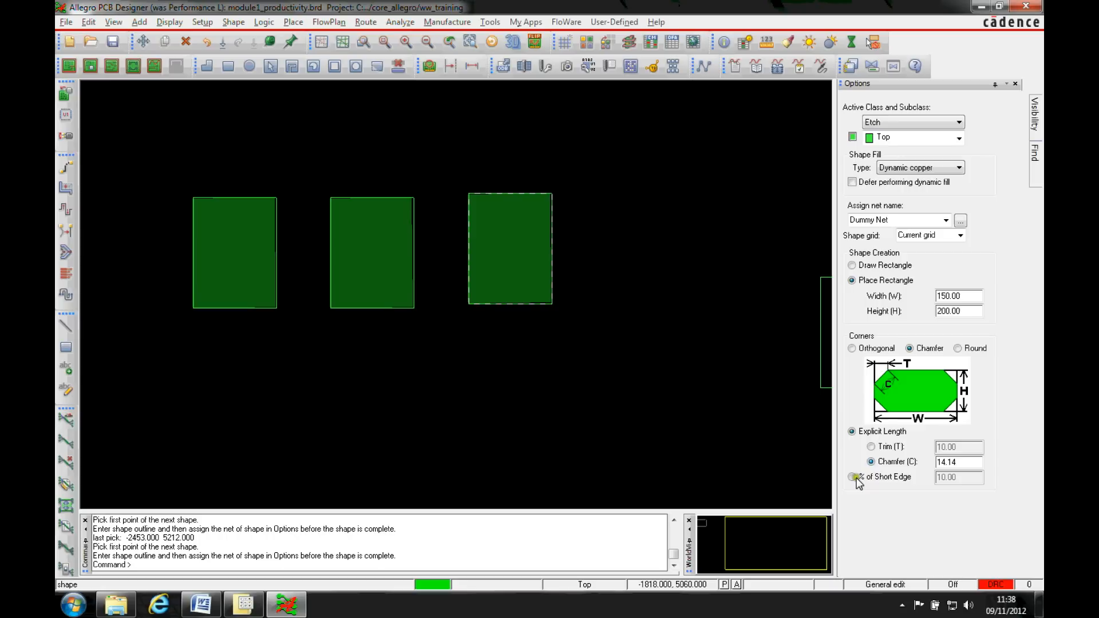
{"action": "left_click", "coordinate": [852, 476]}
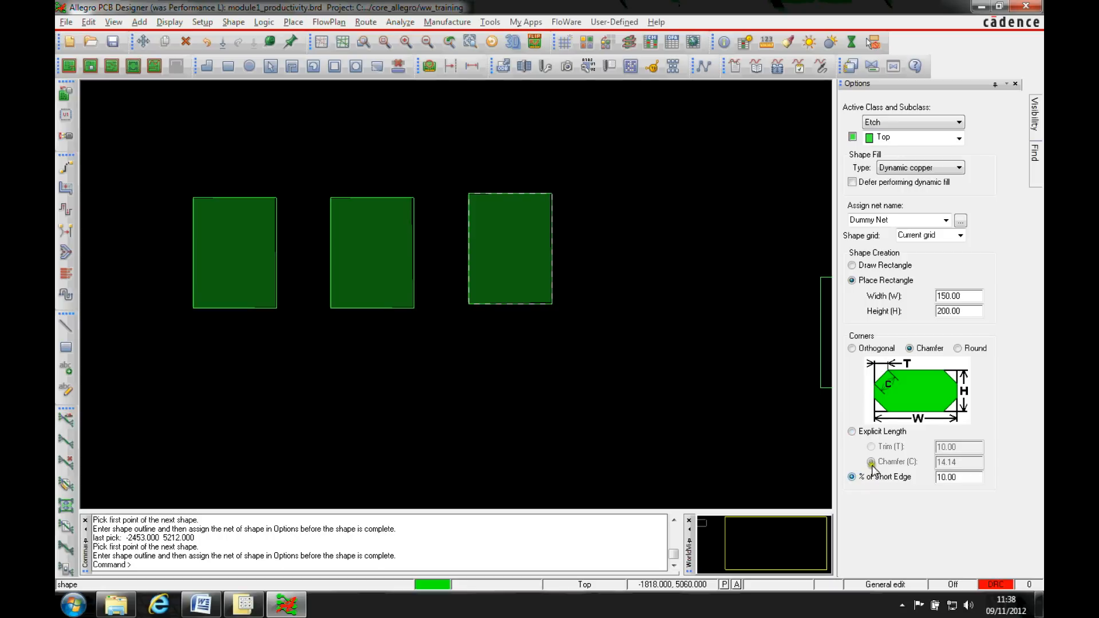
{"action": "left_click", "coordinate": [852, 432]}
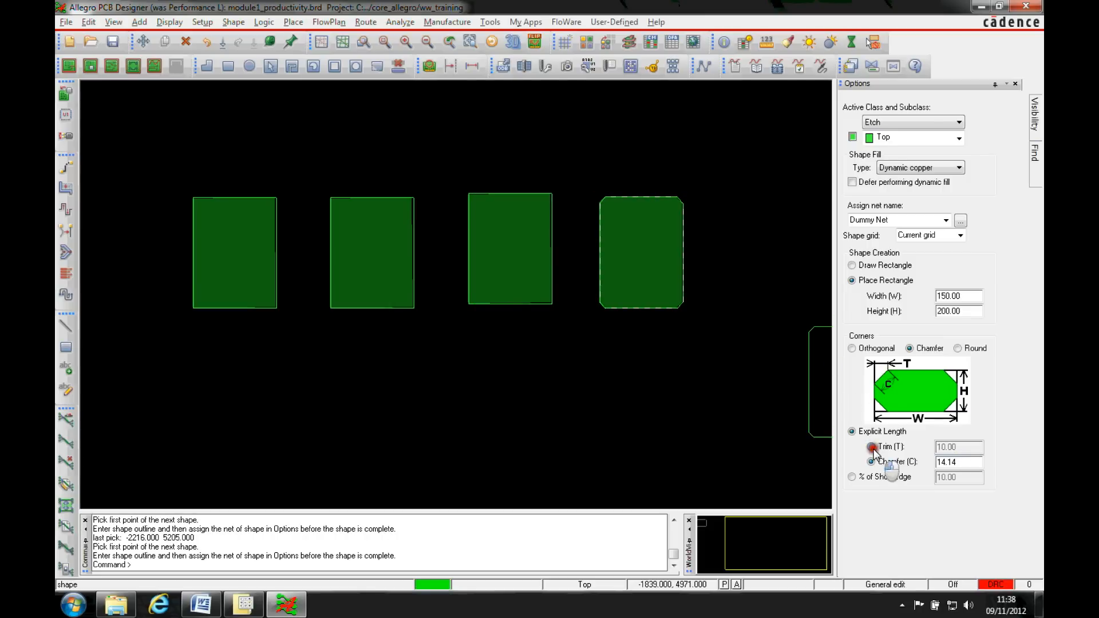
{"action": "left_click", "coordinate": [852, 448]}
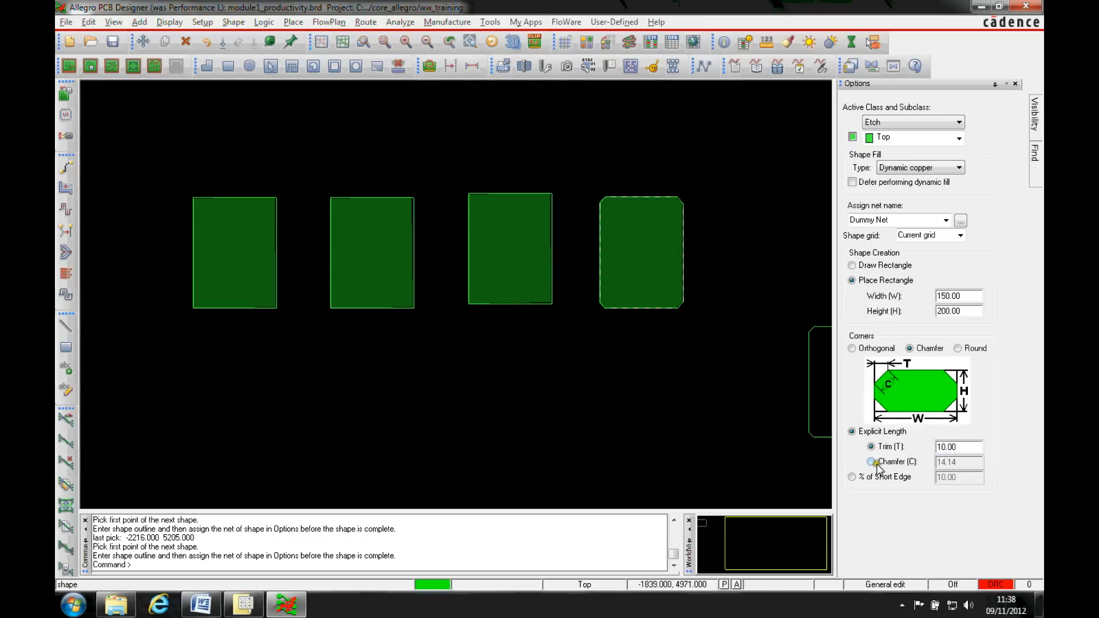
{"action": "left_click", "coordinate": [871, 461]}
{"action": "type", "text": "25"}
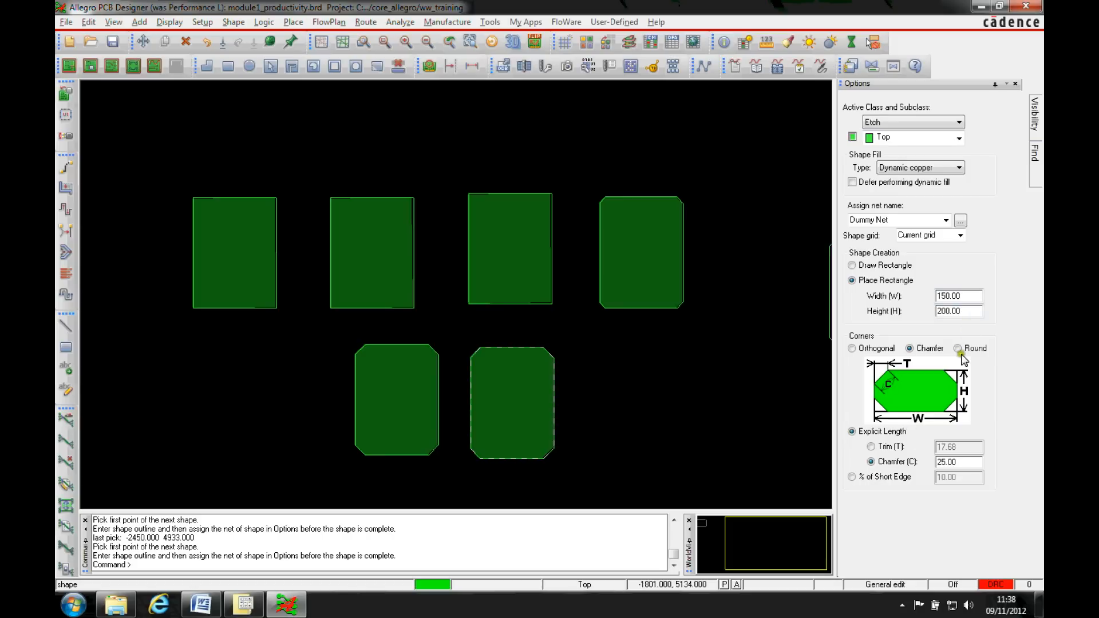
Step: Switch to rounded corners for the last two rectangles of the second row
{"action": "left_click", "coordinate": [959, 348]}
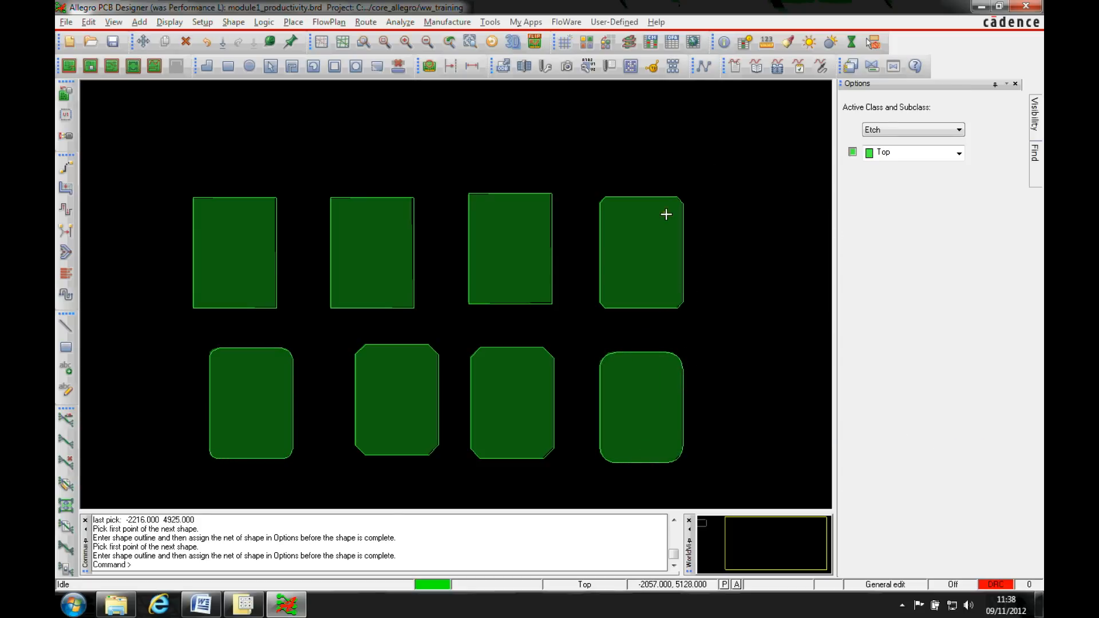
{"action": "mouse_move", "coordinate": [501, 194]}
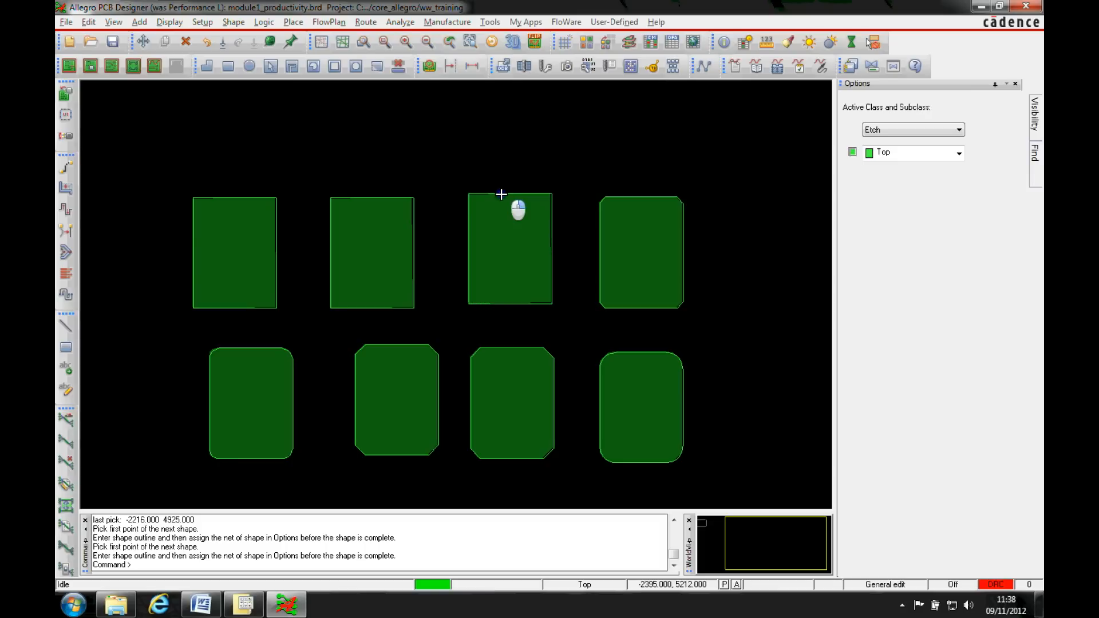
Step: Change the third top-row rectangle's size, expanding and contracting it by 10 mils
{"action": "right_click", "coordinate": [501, 195]}
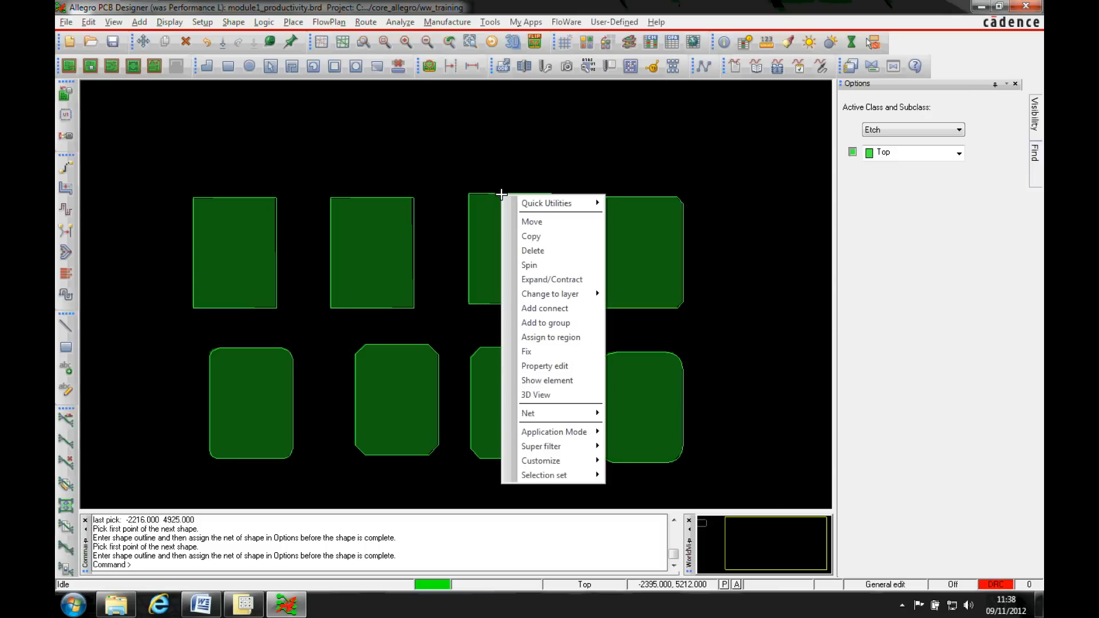
{"action": "left_click", "coordinate": [552, 279]}
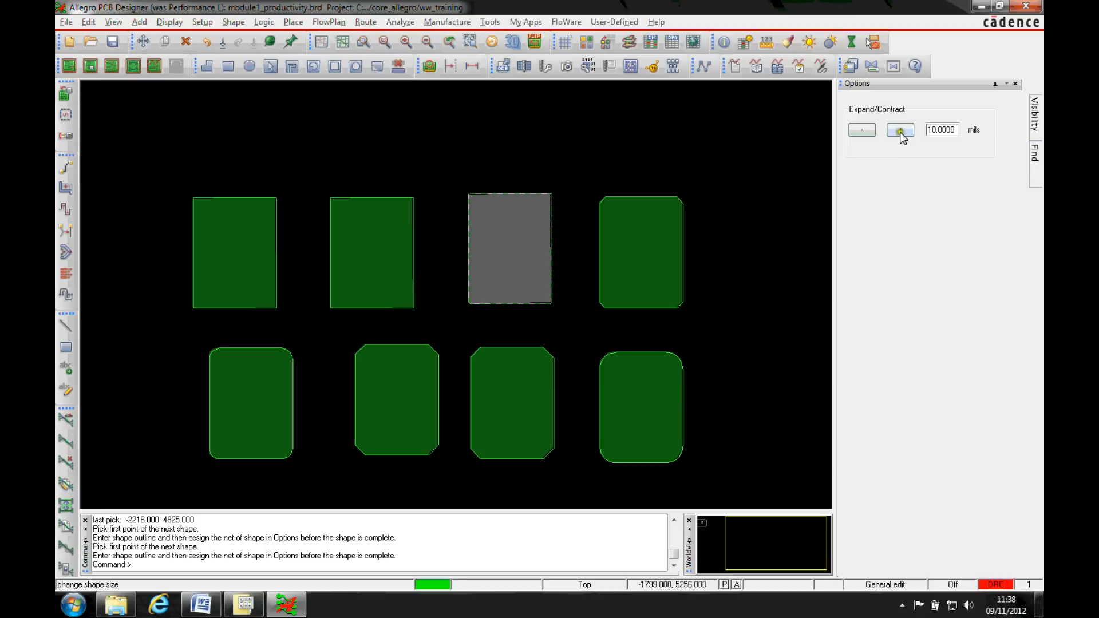
{"action": "left_click", "coordinate": [861, 130]}
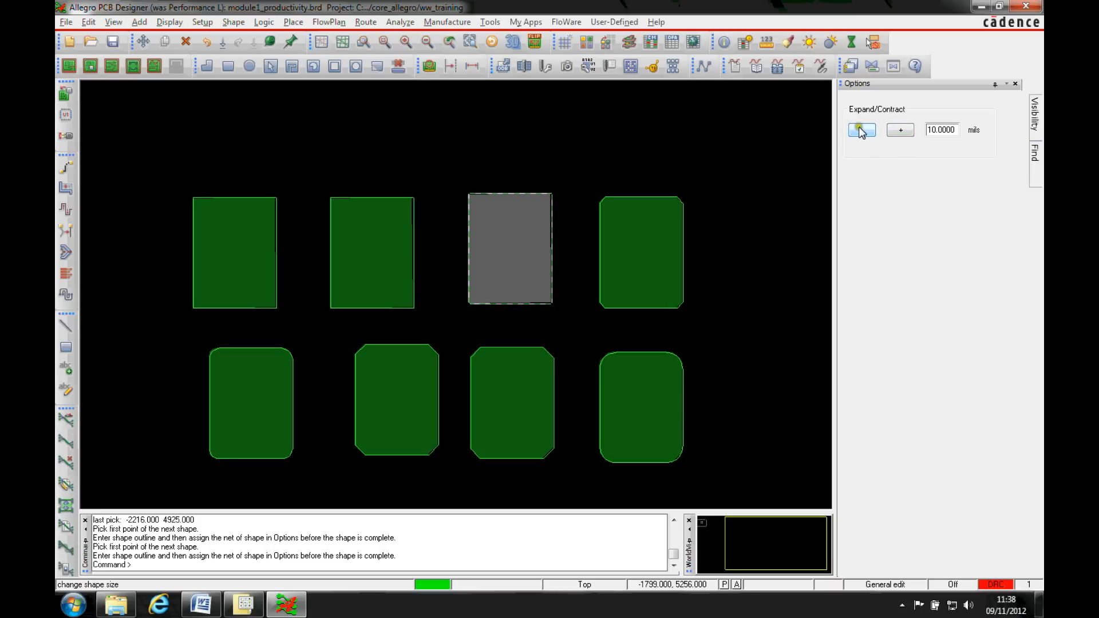
{"action": "left_click", "coordinate": [900, 130]}
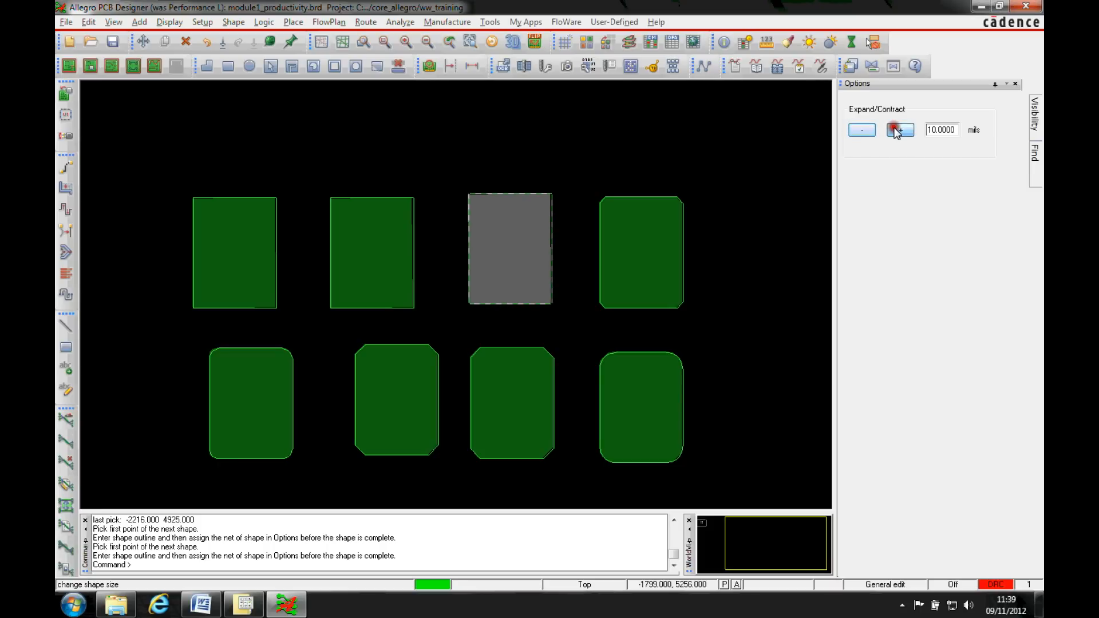
{"action": "left_click", "coordinate": [900, 129]}
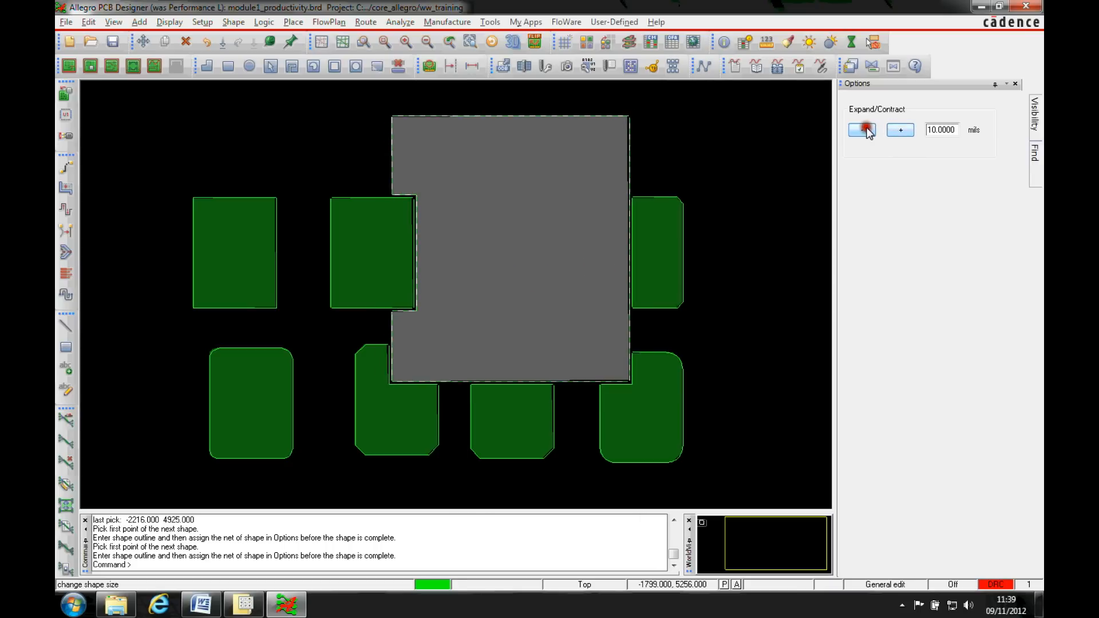
Step: Resize the bottom-right rounded copper shape and finish the Change Shape Size command
{"action": "left_click", "coordinate": [863, 130]}
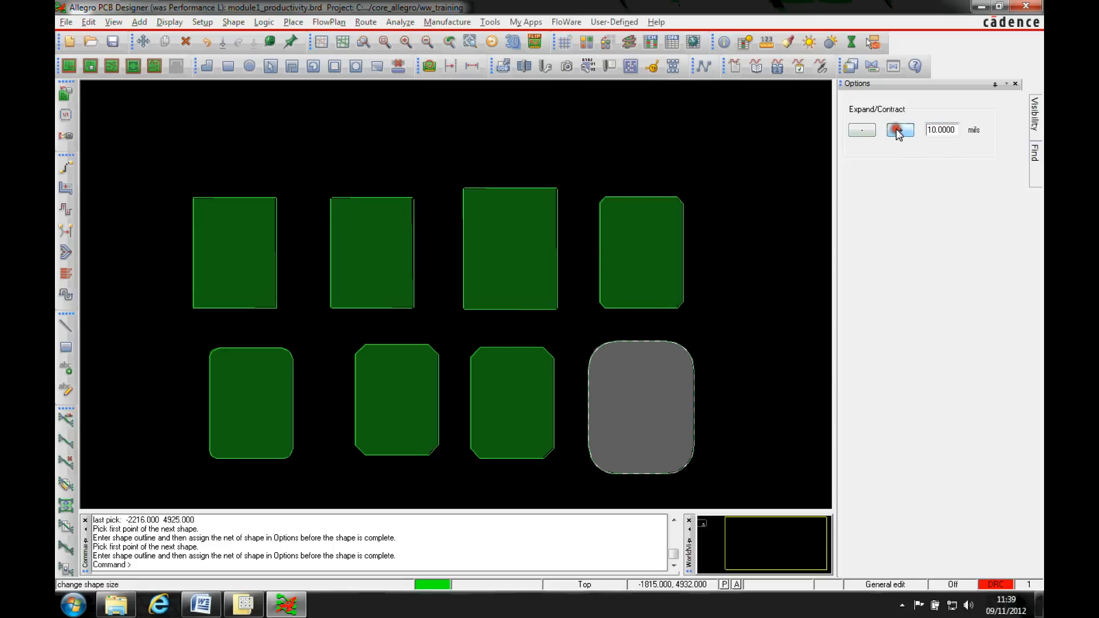
{"action": "left_click", "coordinate": [861, 130]}
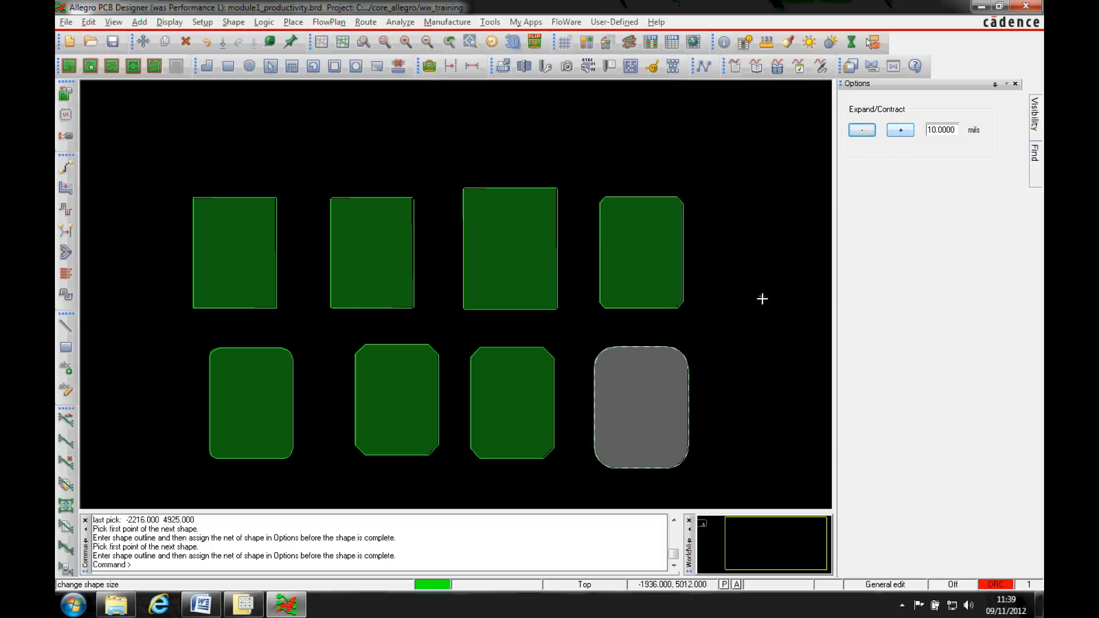
{"action": "left_click", "coordinate": [640, 407]}
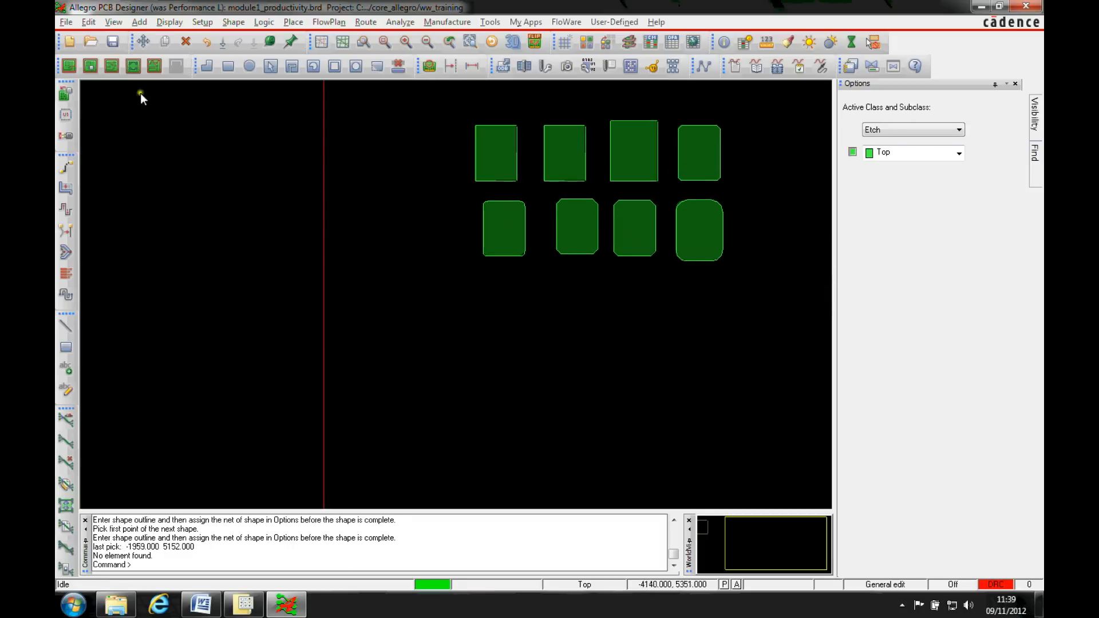
Step: Start Add > Circle on Board Geometry/Assembly_Notes with placement by set radius
{"action": "left_click", "coordinate": [139, 22]}
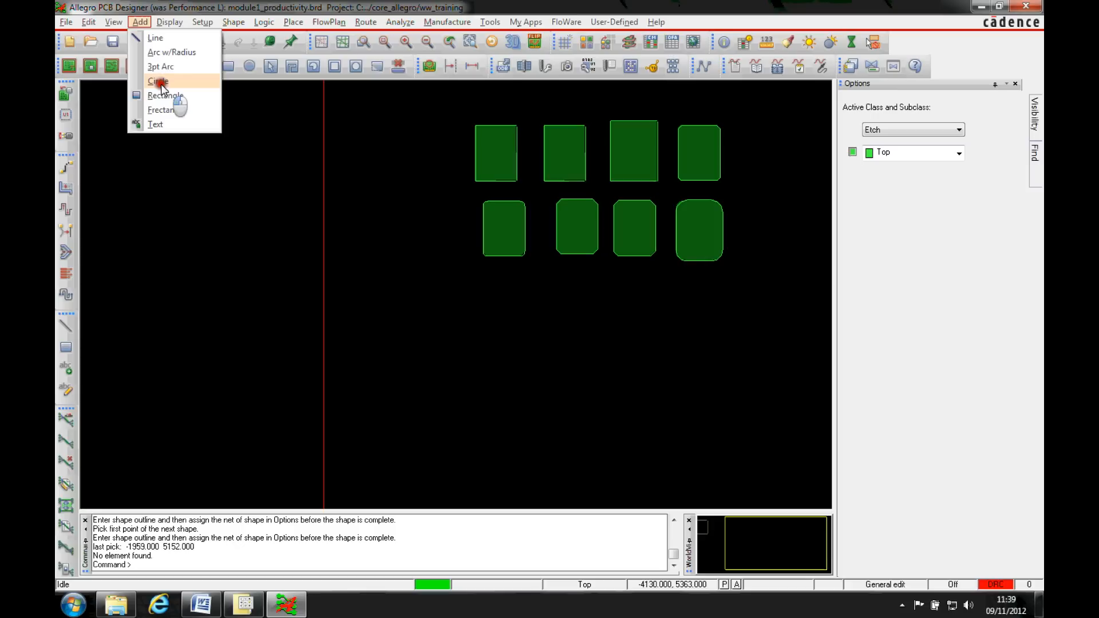
{"action": "left_click", "coordinate": [158, 81]}
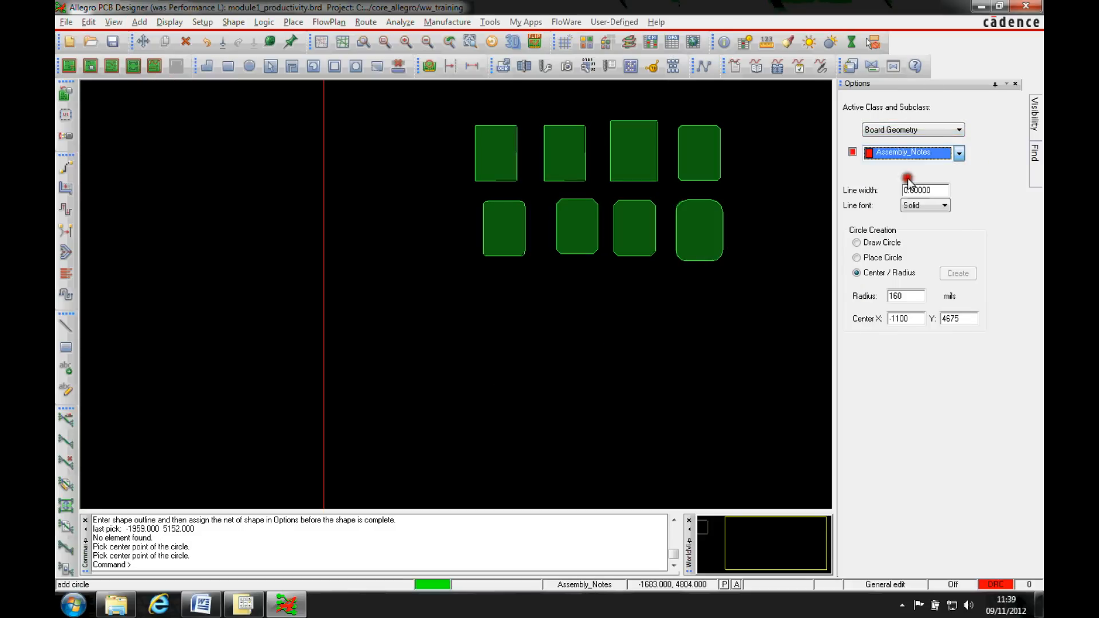
{"action": "left_click", "coordinate": [856, 242]}
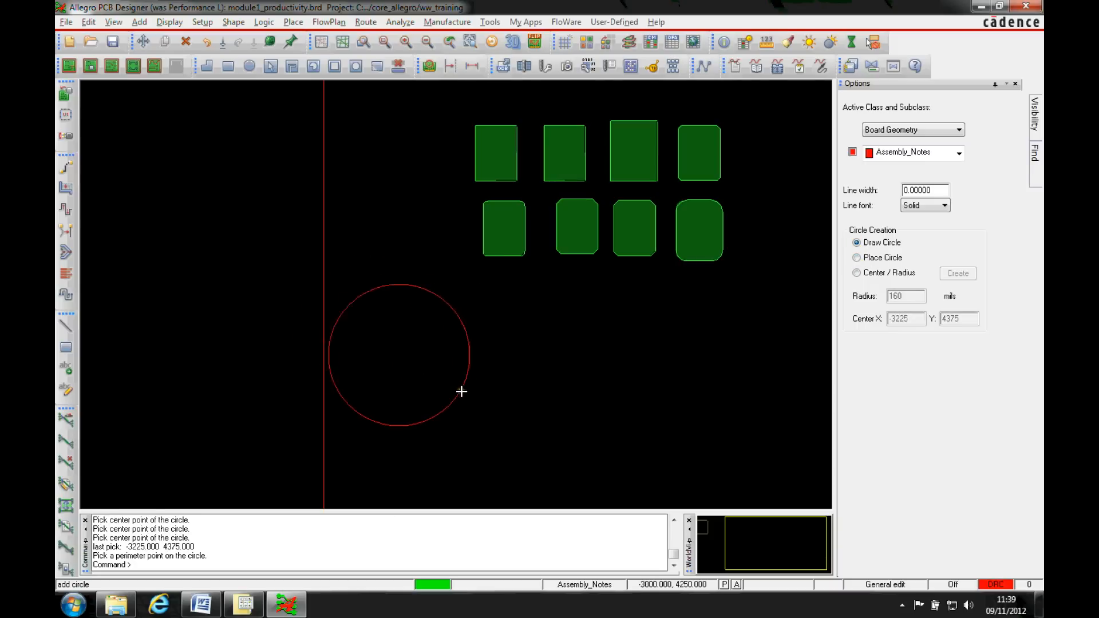
{"action": "left_click", "coordinate": [856, 258]}
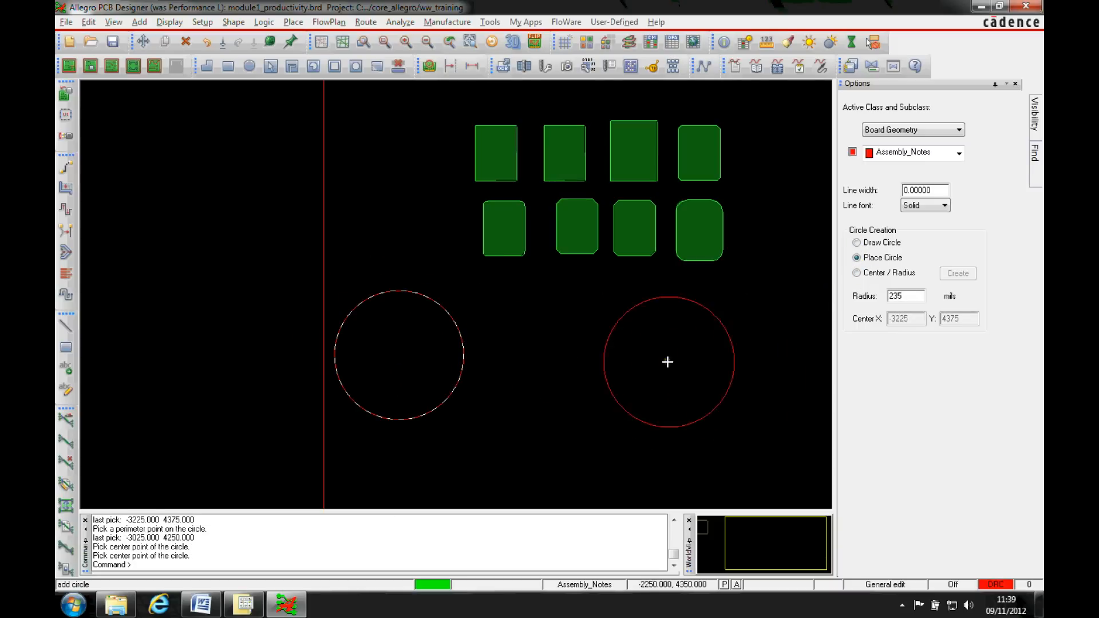
Step: Create a radius 15 circle at a chosen centre below the copper shapes
{"action": "type", "text": "150.00"}
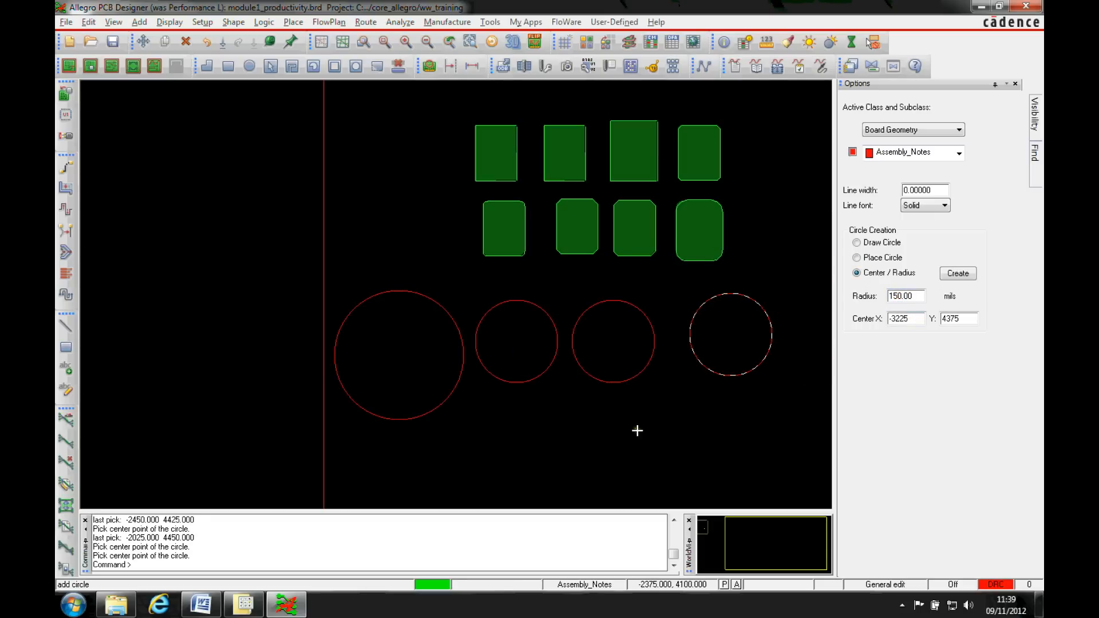
{"action": "left_click", "coordinate": [806, 391]}
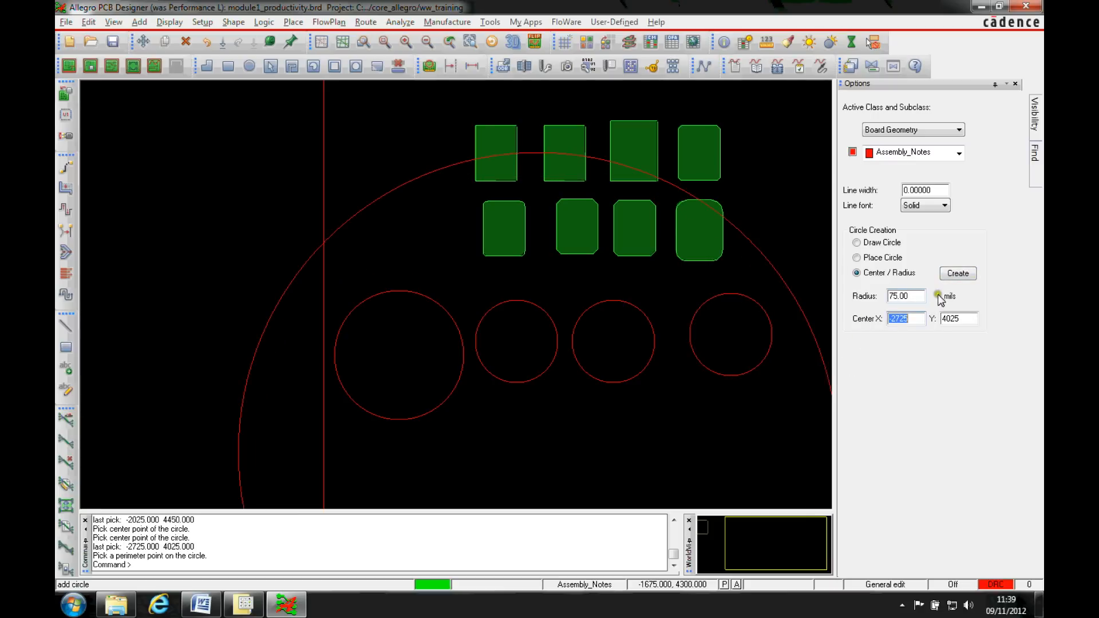
{"action": "left_click", "coordinate": [956, 273]}
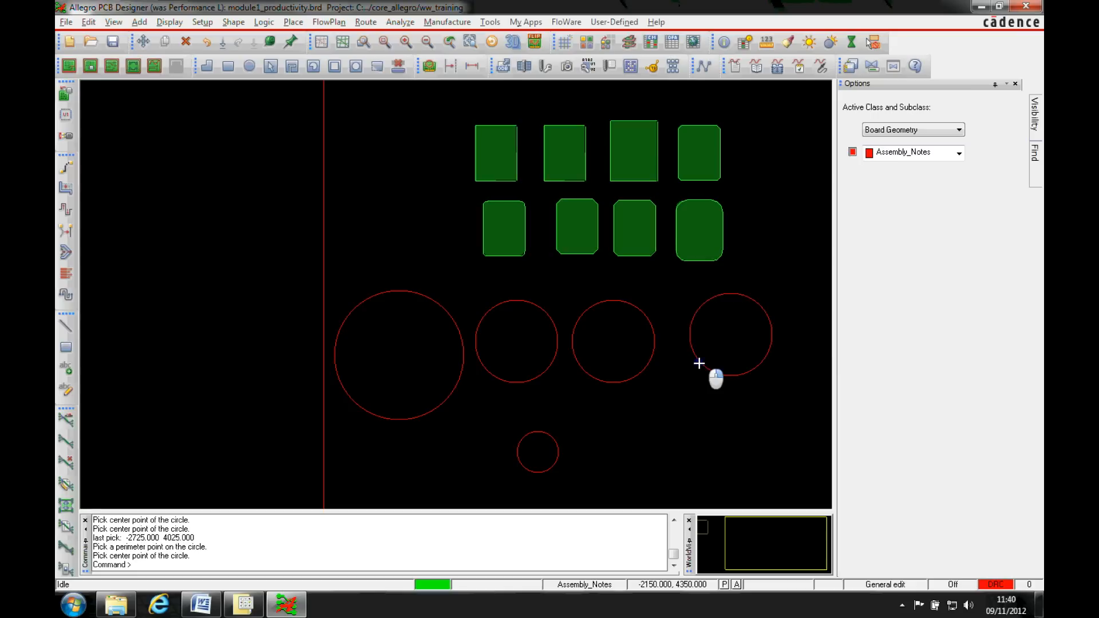
Step: Reduce the rightmost red circle's radius to 7 via its right-click Change Radius action
{"action": "right_click", "coordinate": [699, 363]}
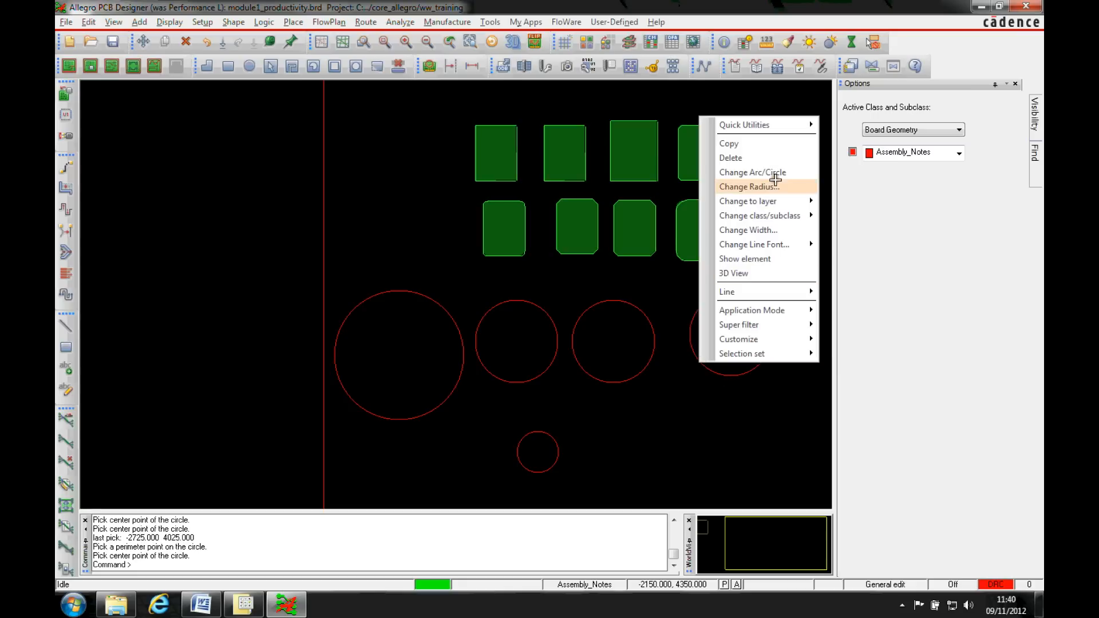
{"action": "left_click", "coordinate": [748, 186]}
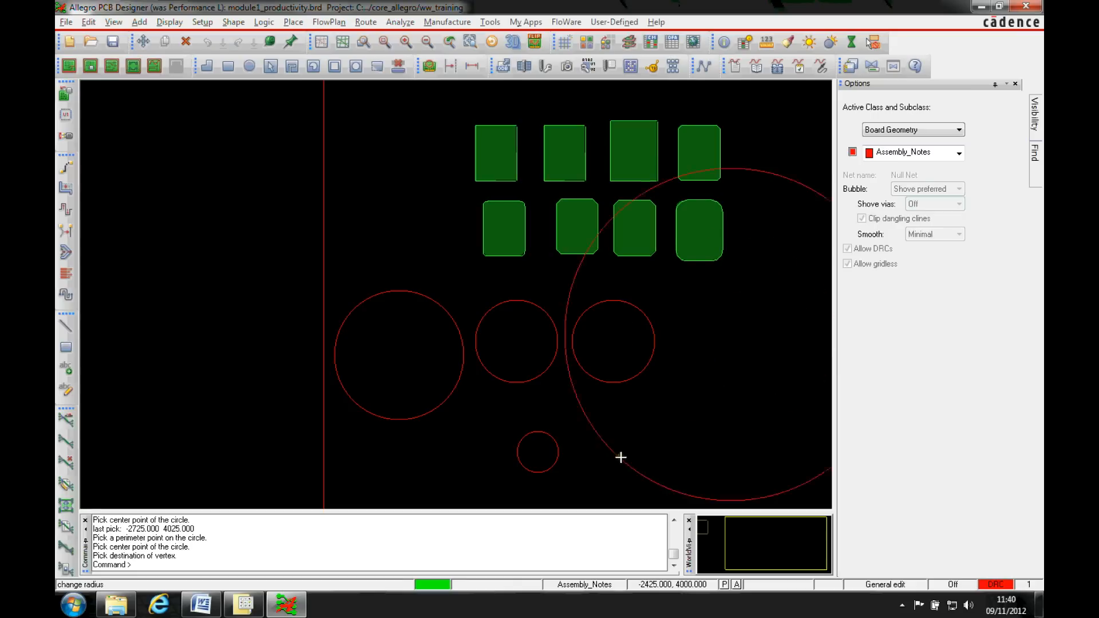
{"action": "right_click", "coordinate": [677, 356]}
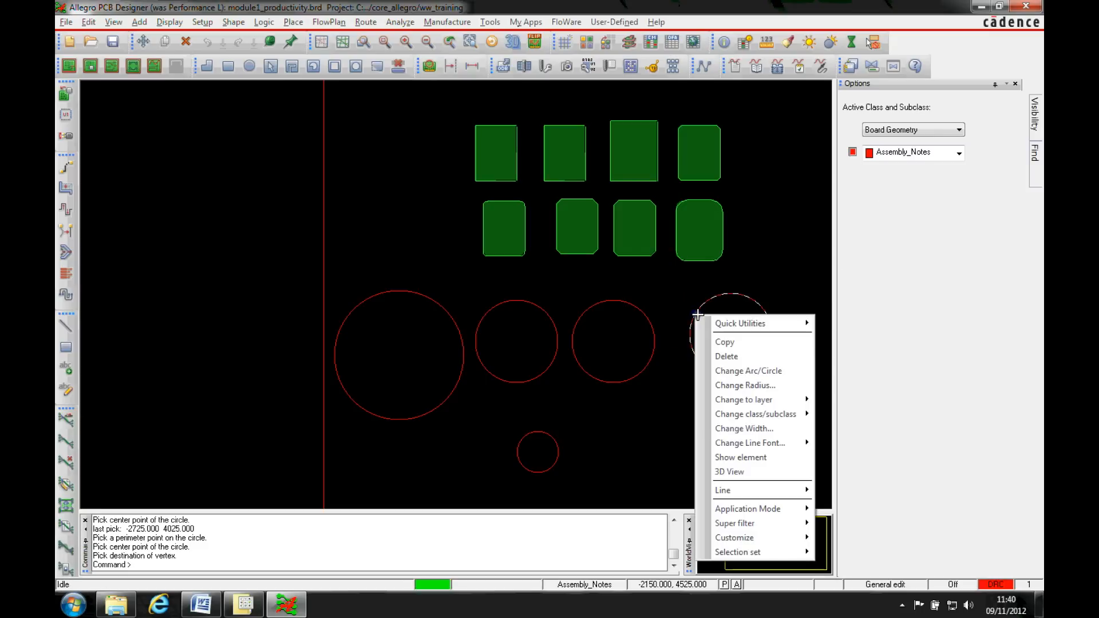
{"action": "left_click", "coordinate": [745, 384]}
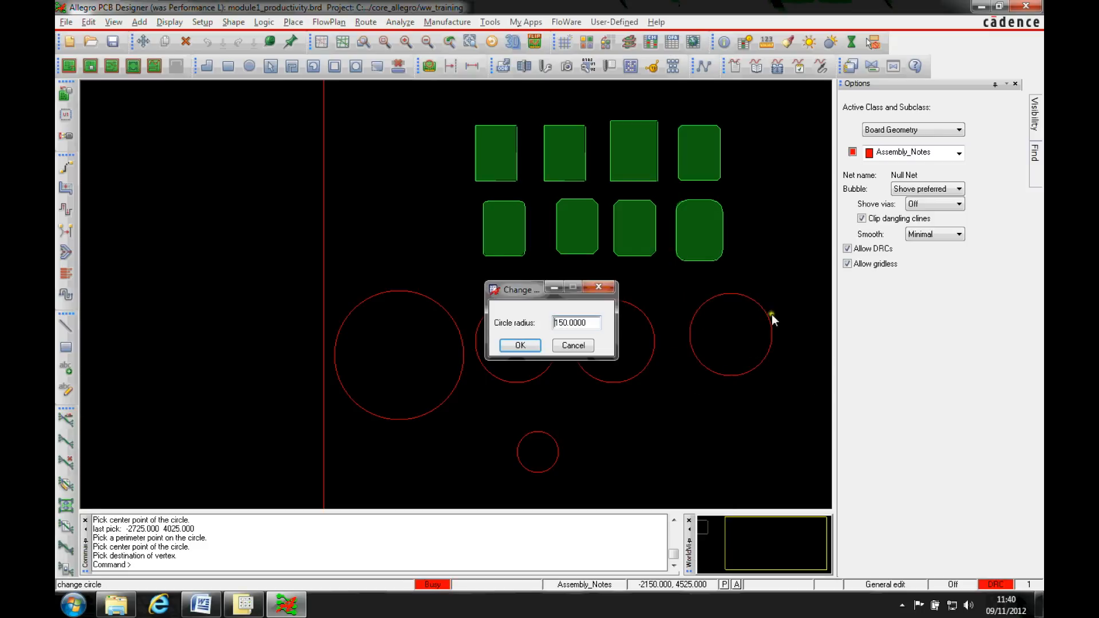
{"action": "type", "text": "7"}
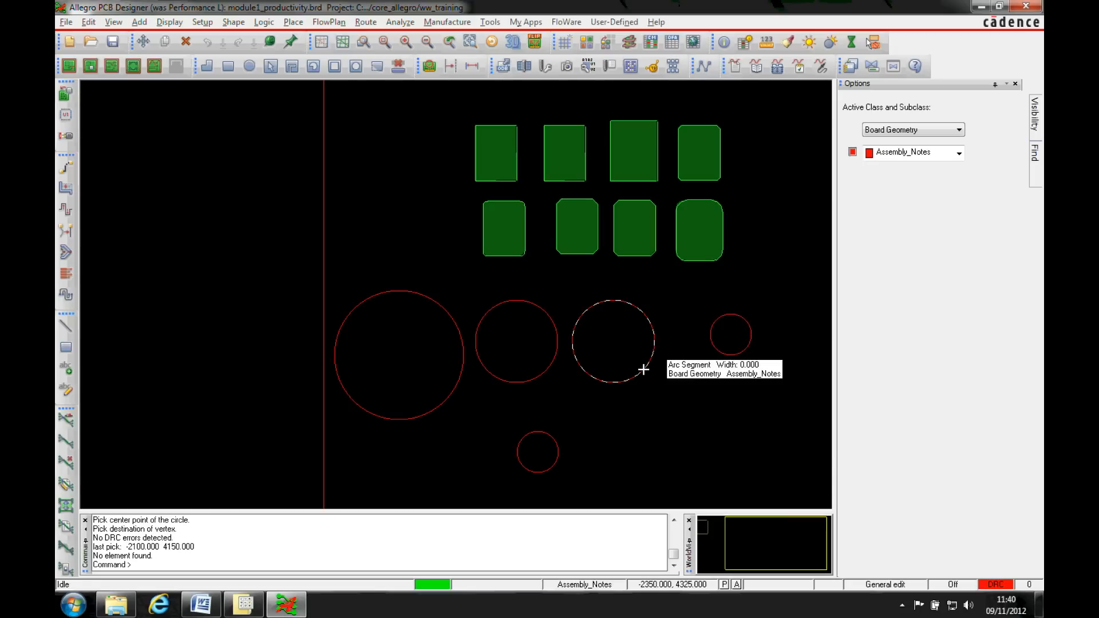
Step: Move the third red circle to Etch/Top and confirm its new outline width
{"action": "right_click", "coordinate": [641, 370]}
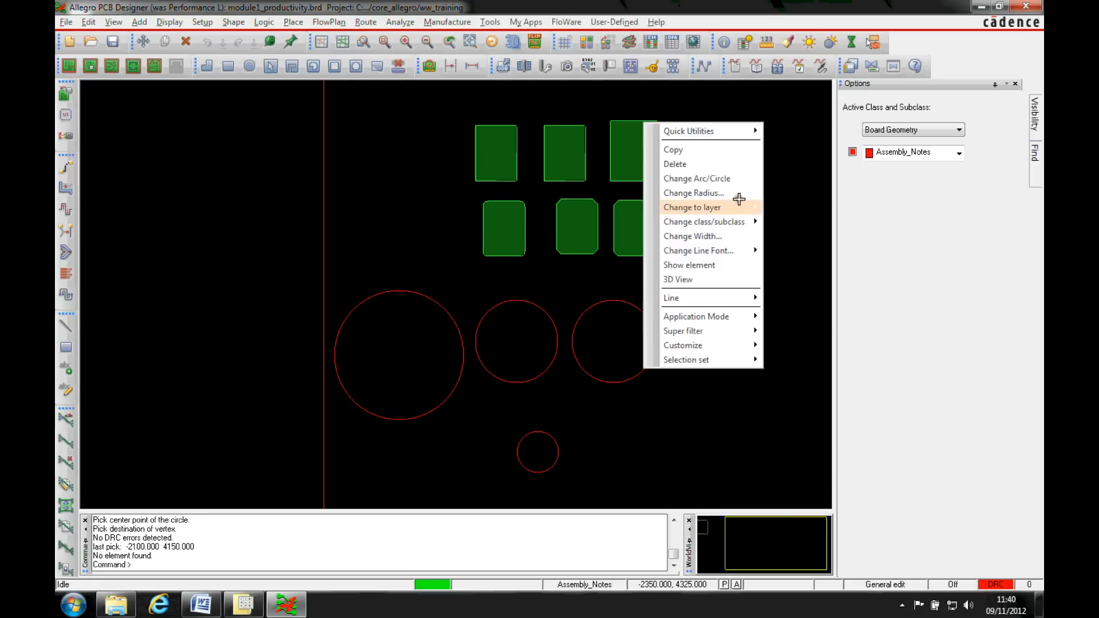
{"action": "mouse_move", "coordinate": [704, 221]}
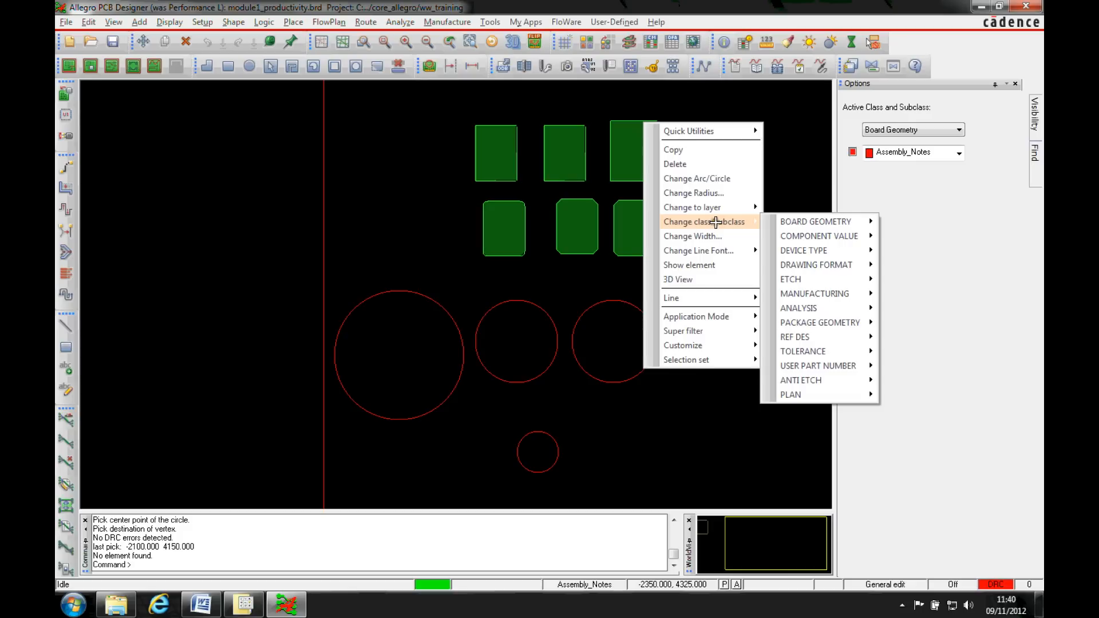
{"action": "mouse_move", "coordinate": [729, 225]}
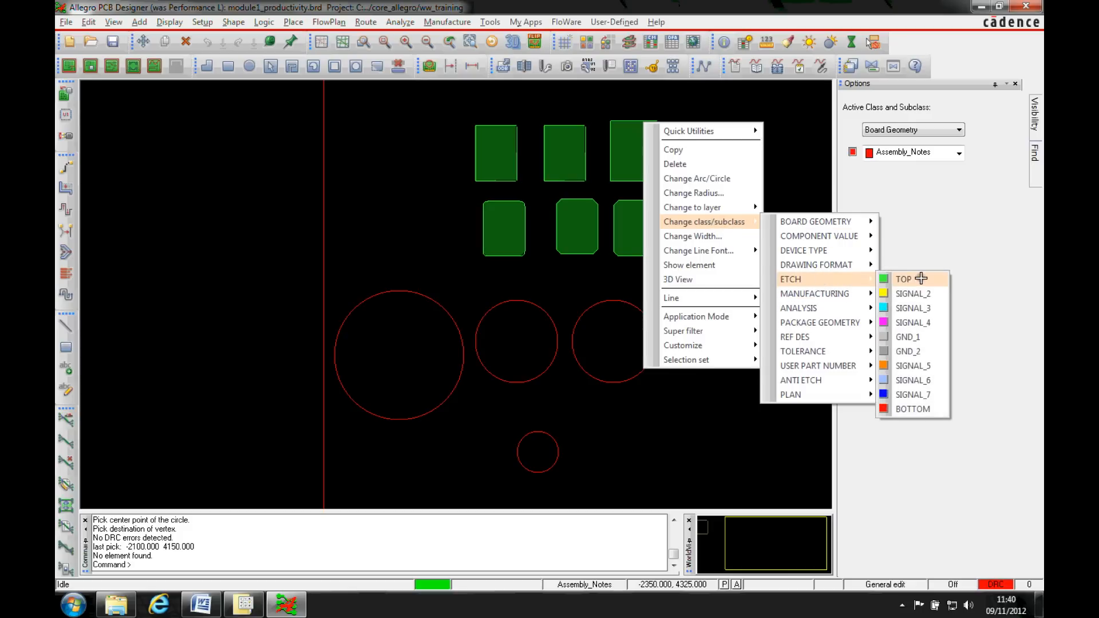
{"action": "left_click", "coordinate": [904, 278]}
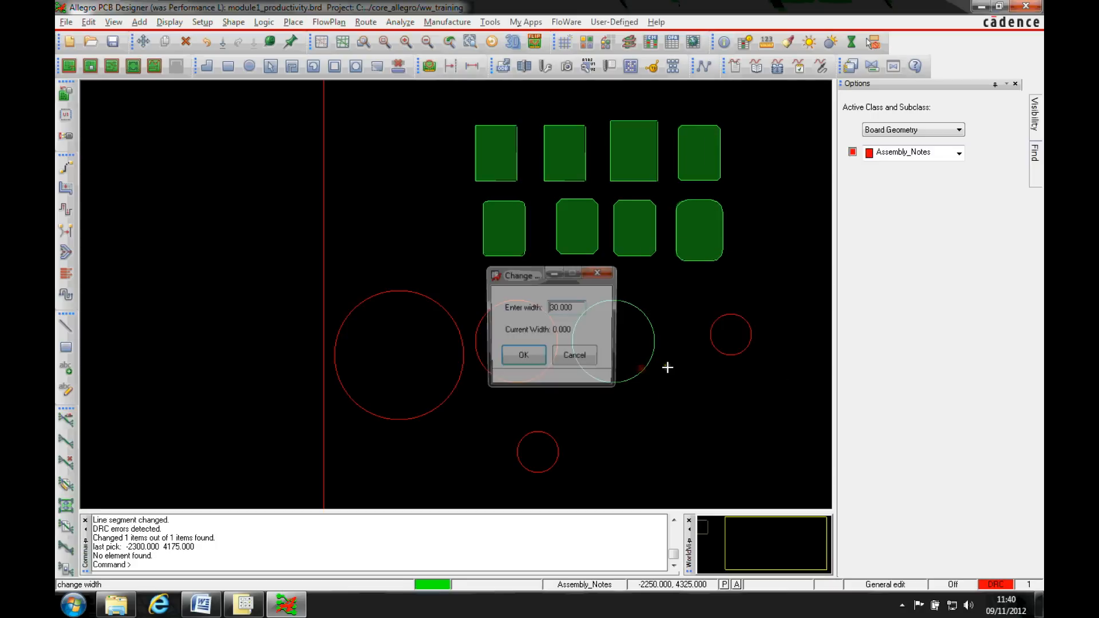
{"action": "left_click", "coordinate": [523, 355]}
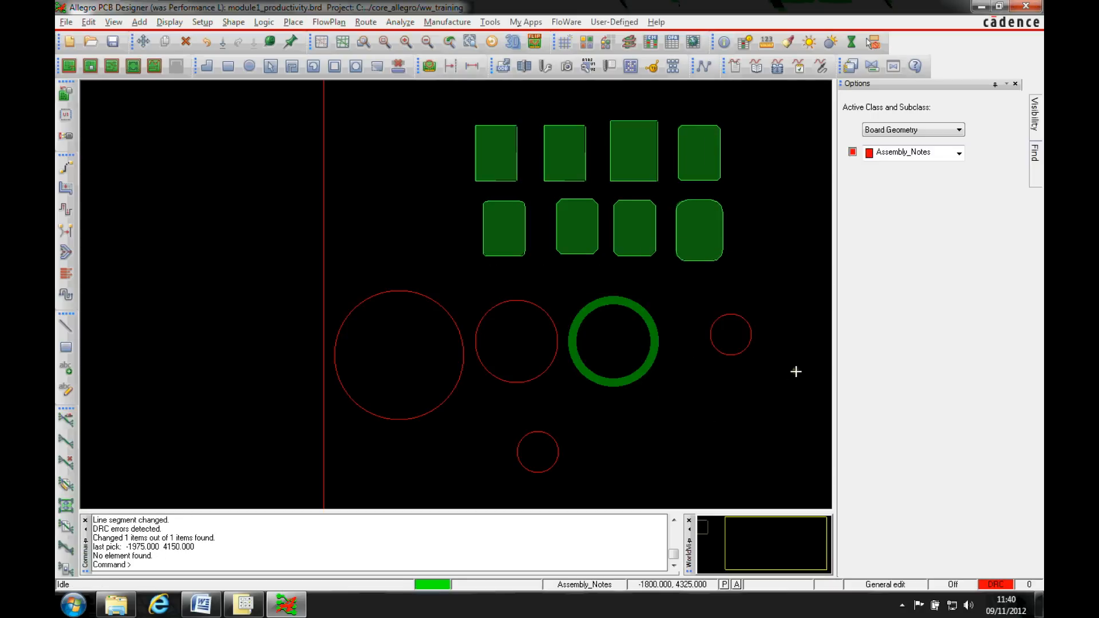